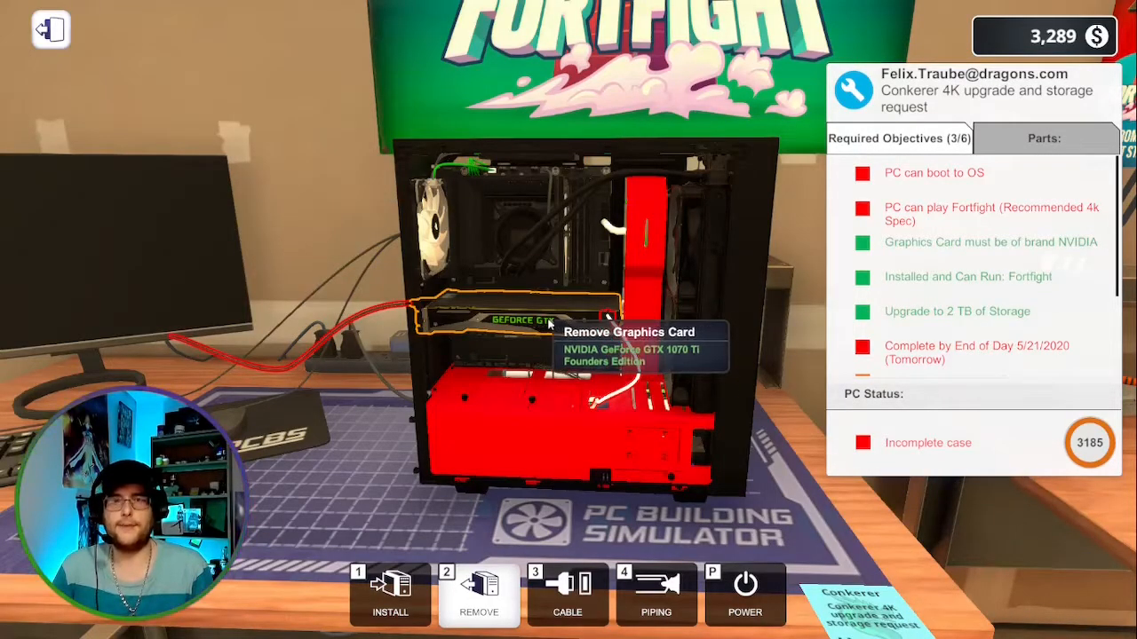
pyautogui.moveTo(514, 294)
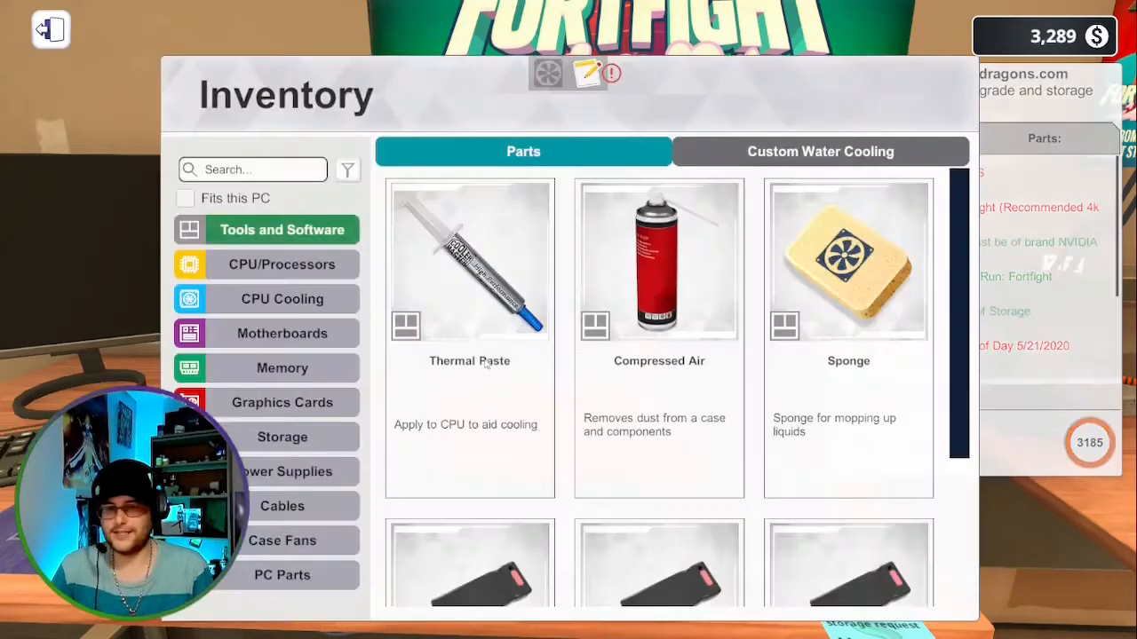
# - Show the PC Parts category, listing the used side panel, PCI lock and PCI cover
pyautogui.click(282, 540)
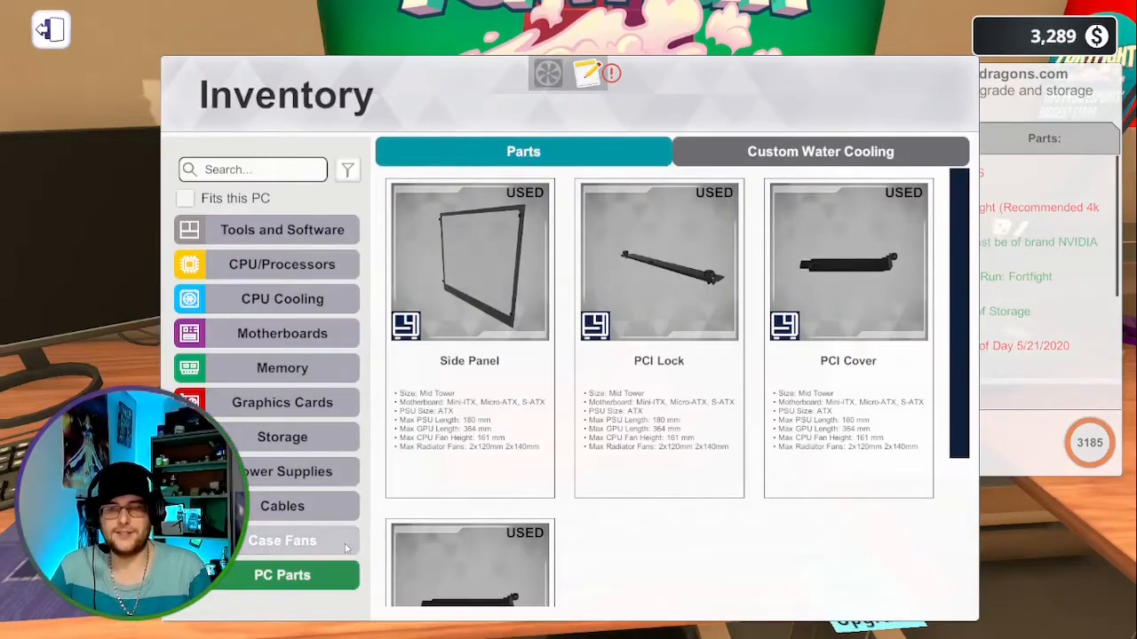
# - Scroll the PC Parts inventory to view the two remaining PCI covers
pyautogui.scroll(-3)
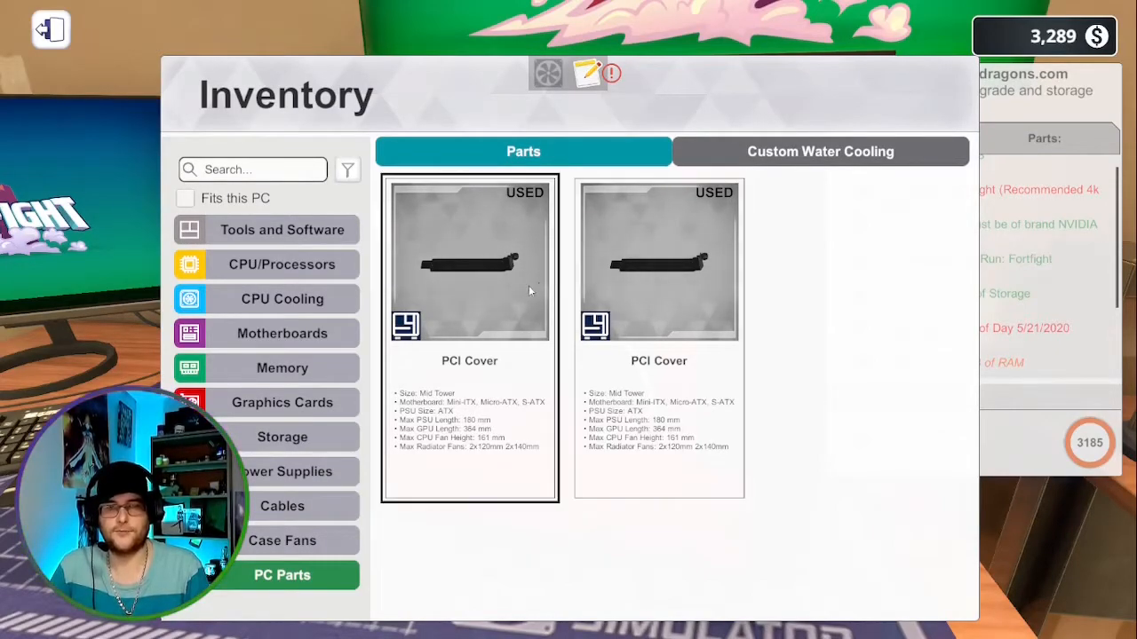
pyautogui.moveTo(528, 237)
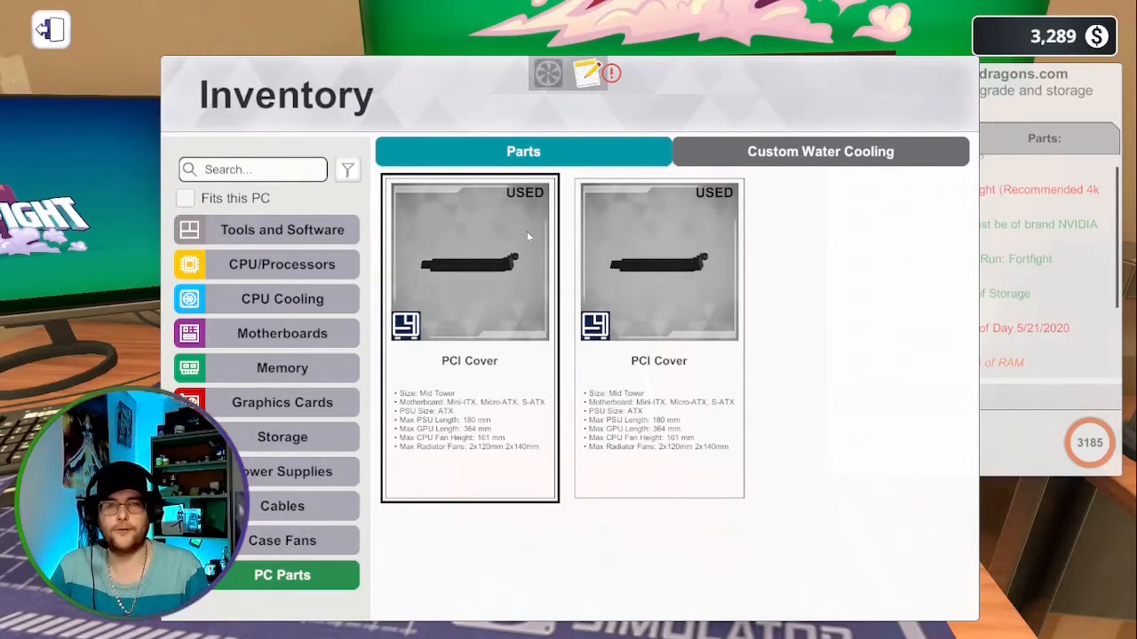